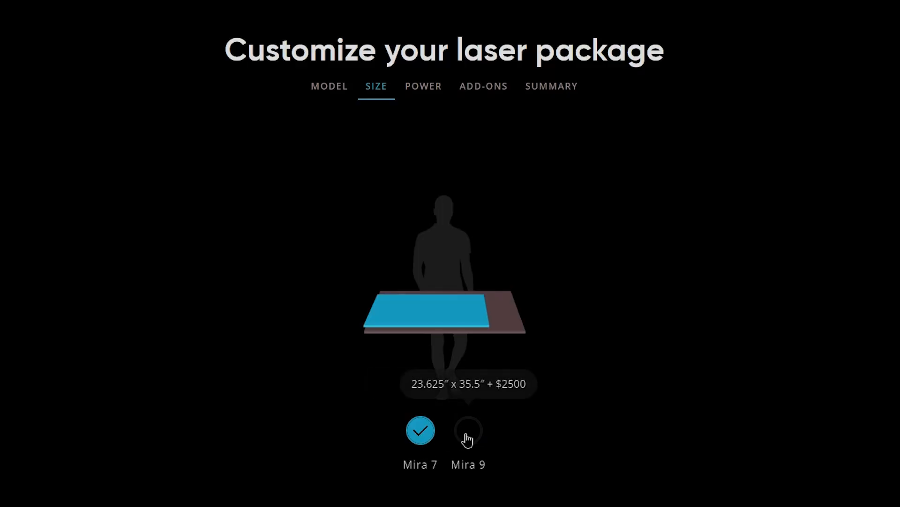
Step: Scroll the Aeon Laser product page down to the technical specifications comparison table
click(468, 430)
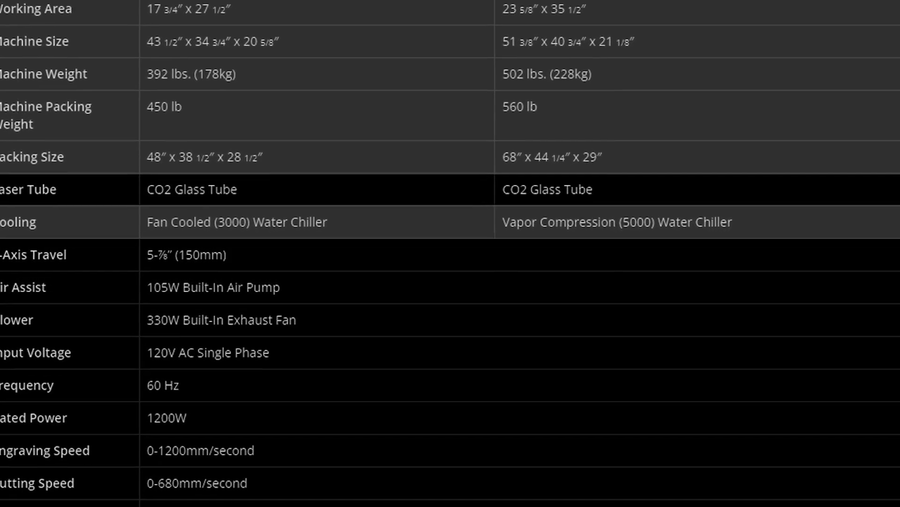
scroll(down, 3)
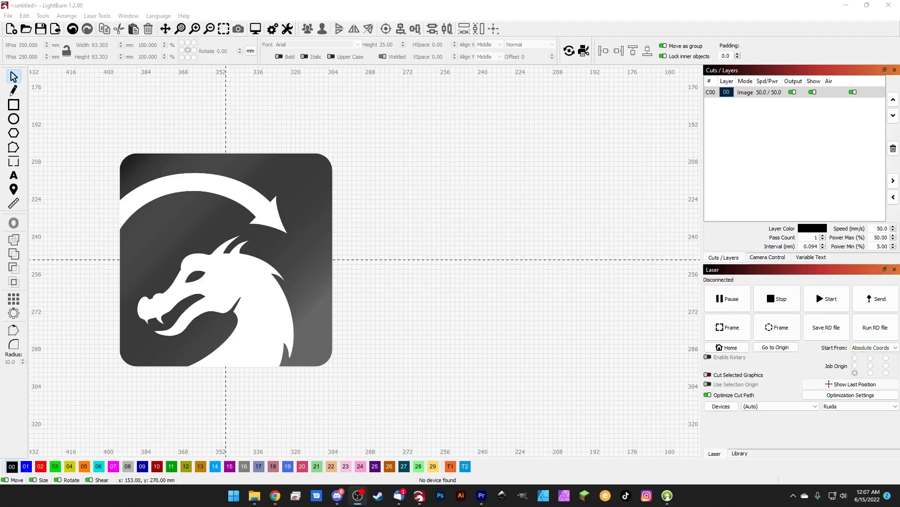
Step: Open the image layer's Cut Settings Editor and expand the Image Mode dither list
double_click(745, 91)
text(3)
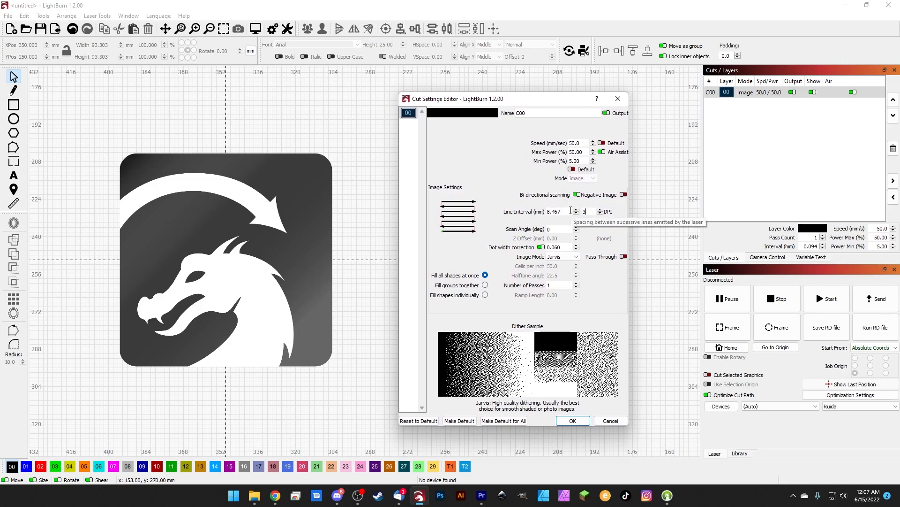
click(566, 256)
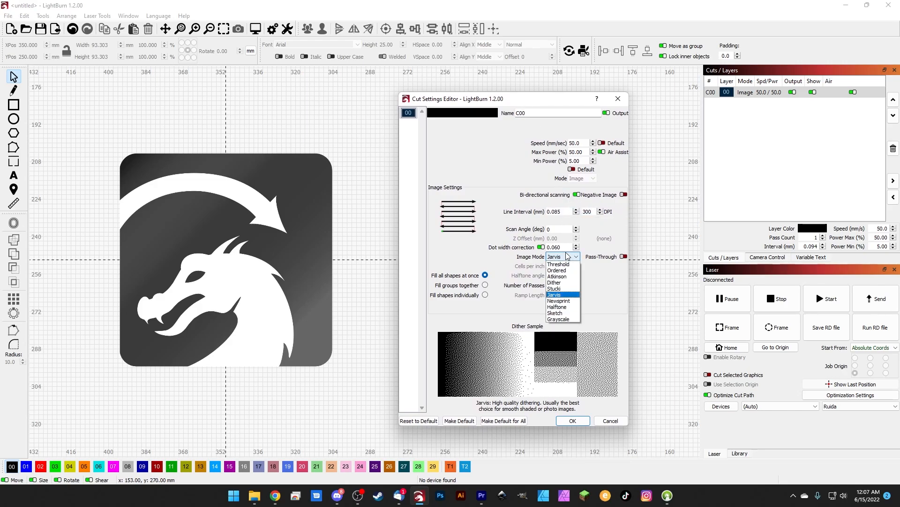
mouse_move(556, 319)
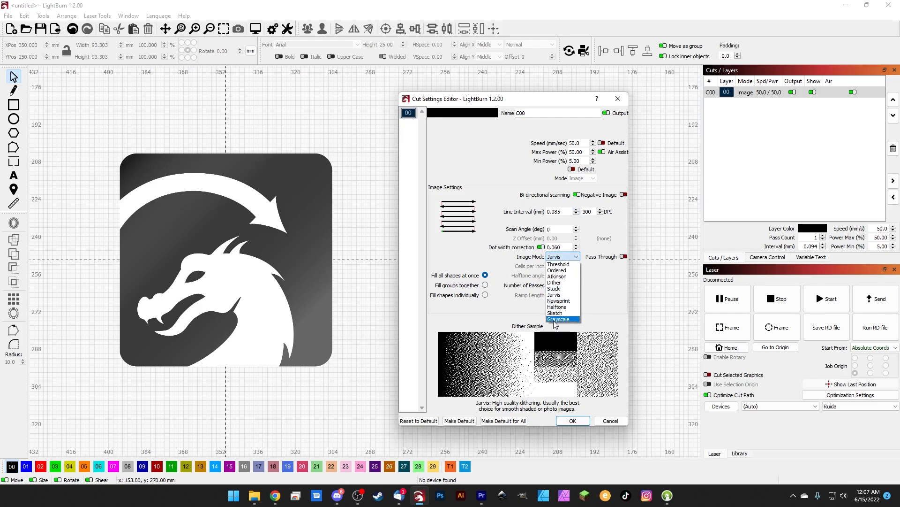
mouse_move(555, 294)
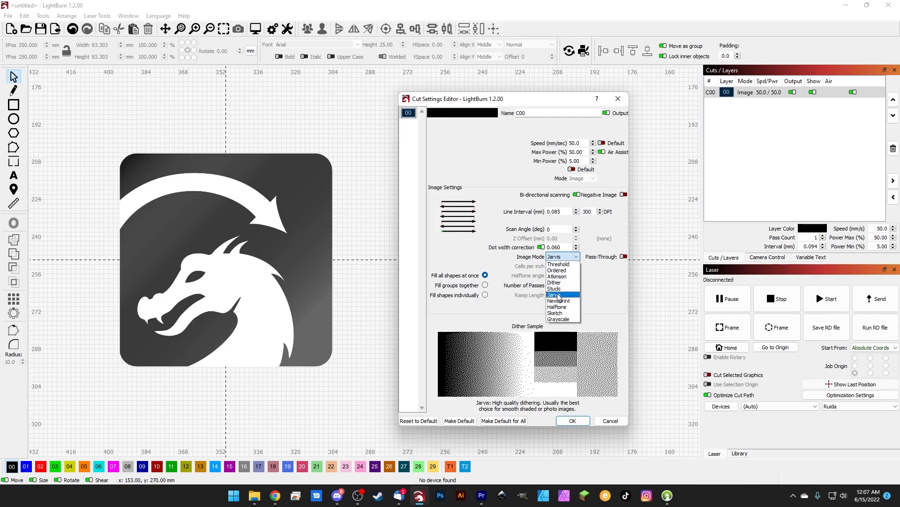